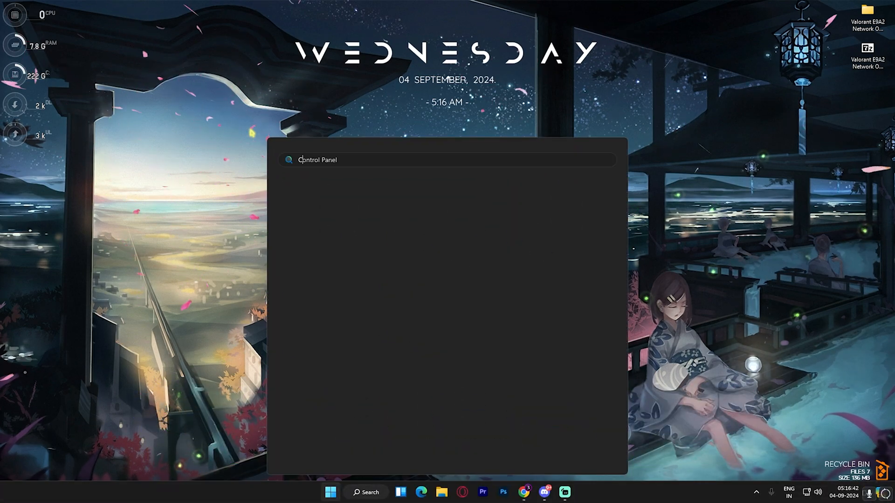
Step: Search for Control Panel and go to the Network and Sharing Center
{"action": "type", "text": "Control Panel"}
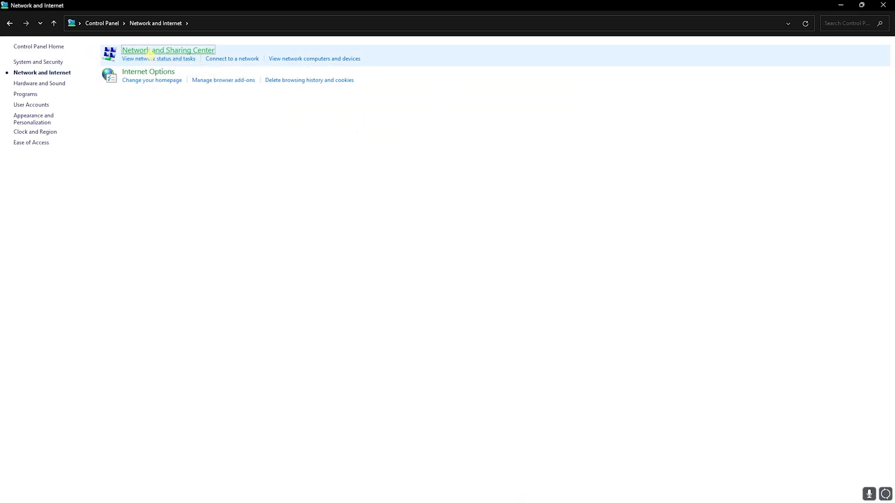
{"action": "left_click", "coordinate": [167, 50]}
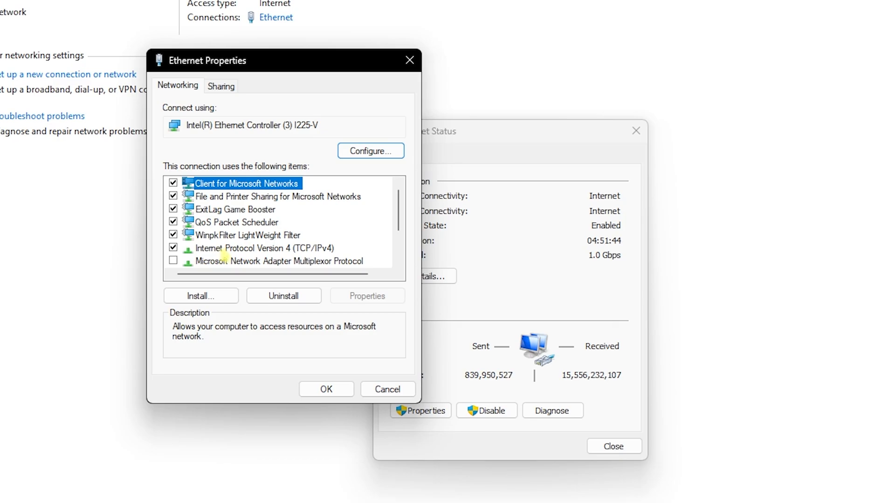
Step: Set Ethernet's IPv4 DNS servers to 8.8.8.8 and 8.8.4.4 and confirm
{"action": "left_click", "coordinate": [367, 296]}
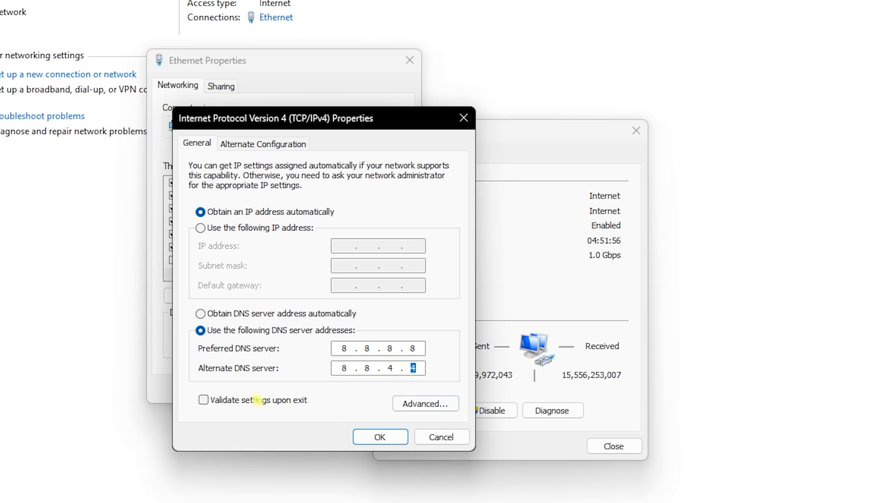
{"action": "left_click", "coordinate": [379, 436]}
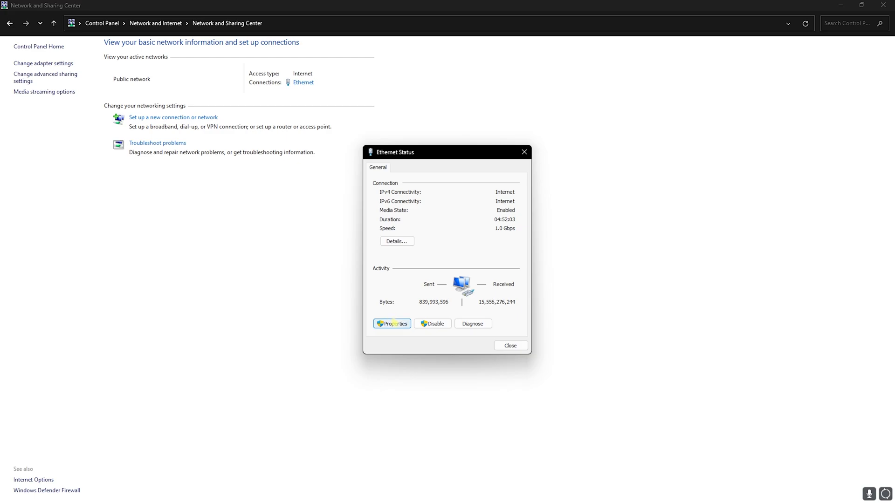
Step: Open the Ethernet controller's device properties on the Power Management tab
{"action": "left_click", "coordinate": [391, 323]}
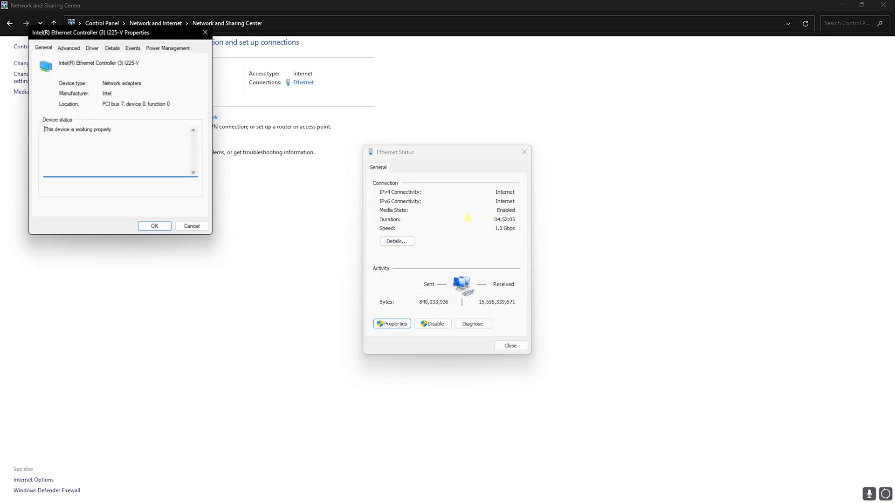
{"action": "left_click", "coordinate": [167, 47]}
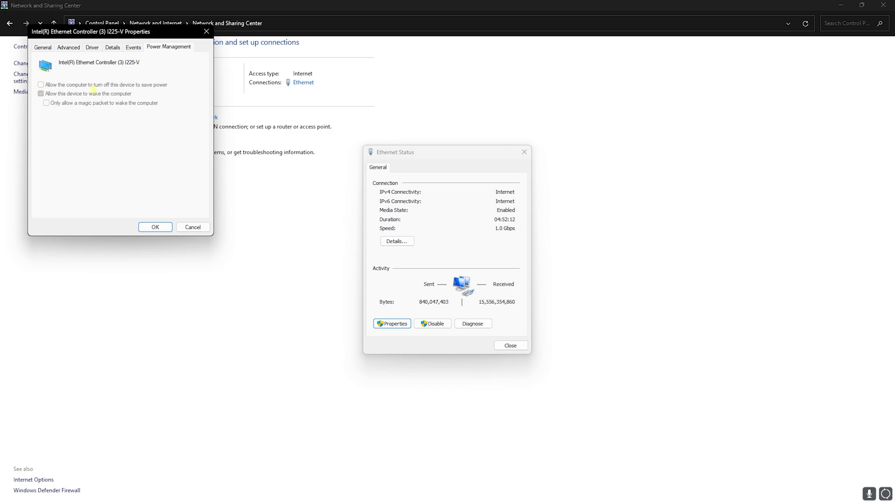
{"action": "mouse_move", "coordinate": [120, 89]}
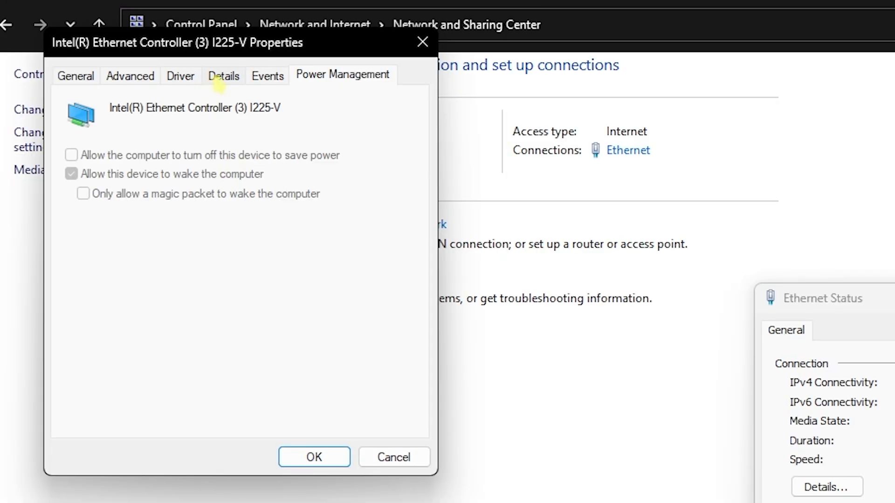
Step: Review Advanced adapter properties, from Idle power down restriction to Wake On Magic Packet, then close
{"action": "left_click", "coordinate": [130, 76]}
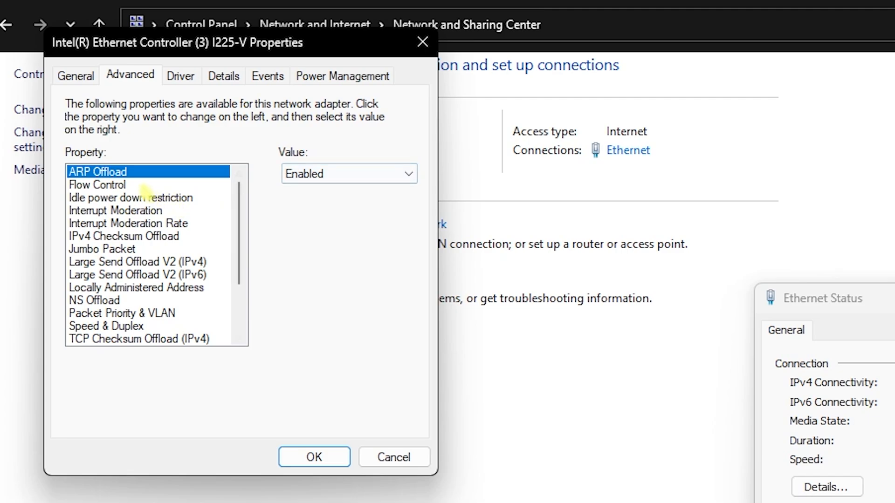
{"action": "left_click", "coordinate": [129, 198]}
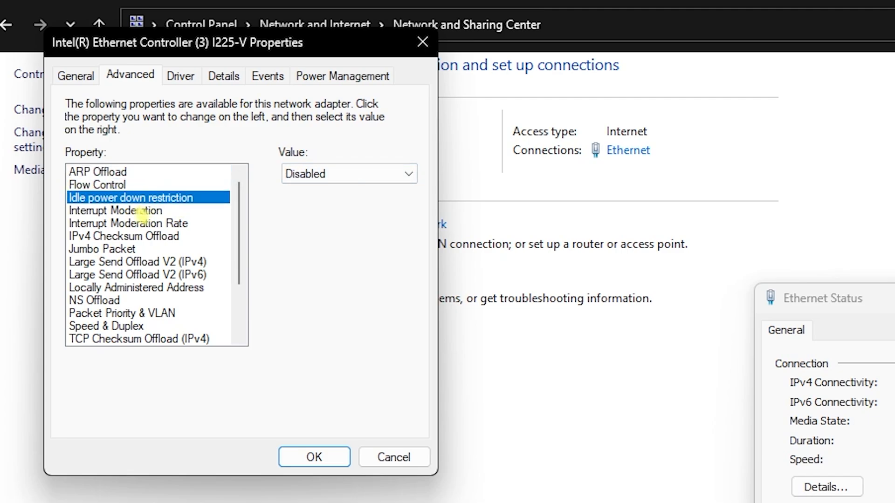
{"action": "left_click", "coordinate": [124, 236]}
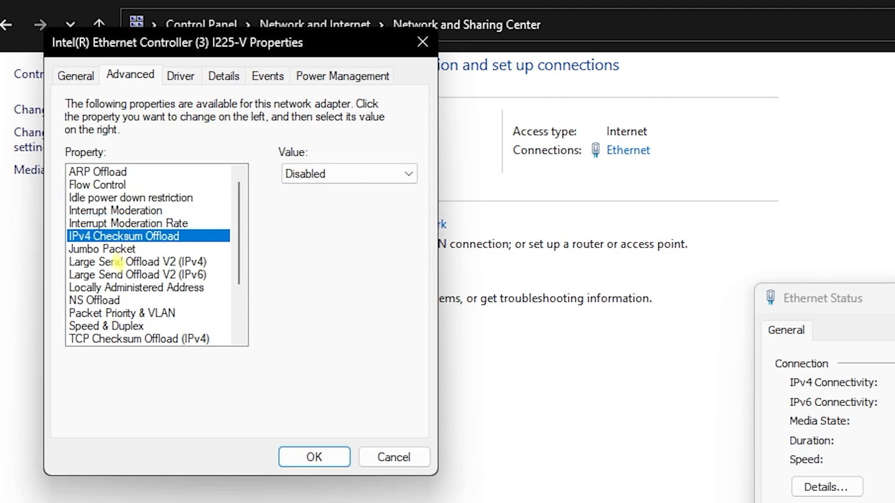
{"action": "left_click", "coordinate": [138, 261]}
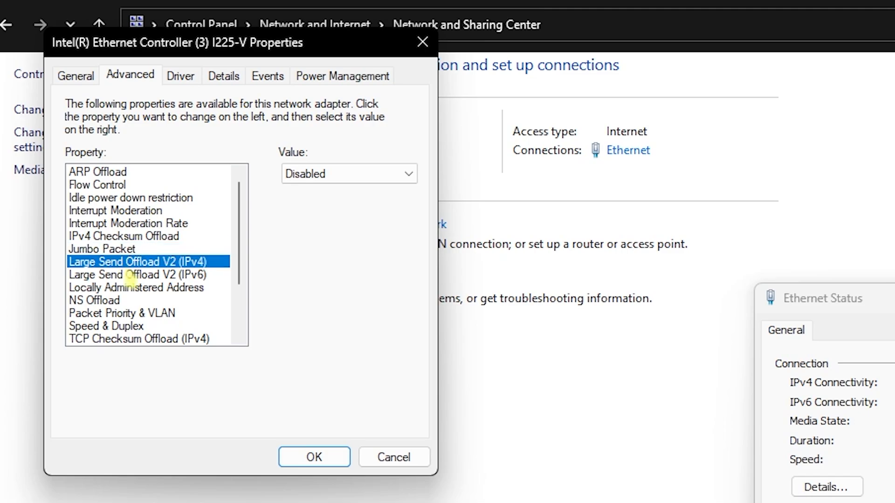
{"action": "left_click", "coordinate": [136, 287]}
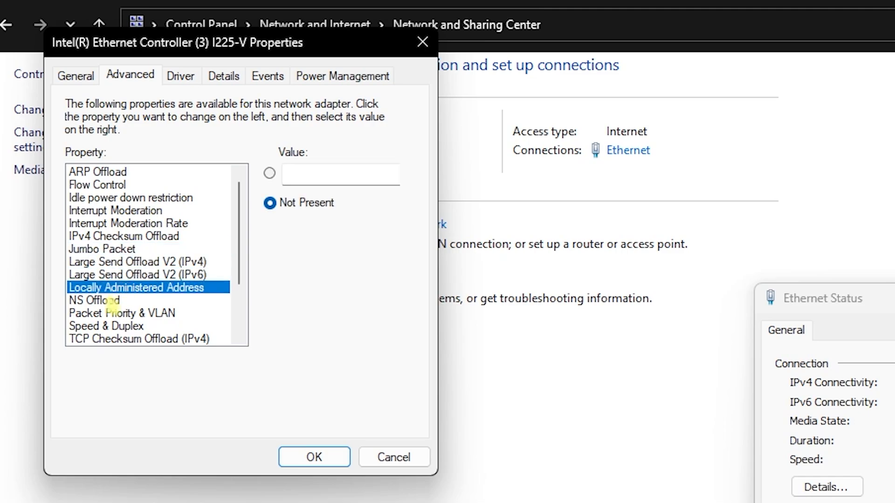
{"action": "left_click", "coordinate": [106, 287]}
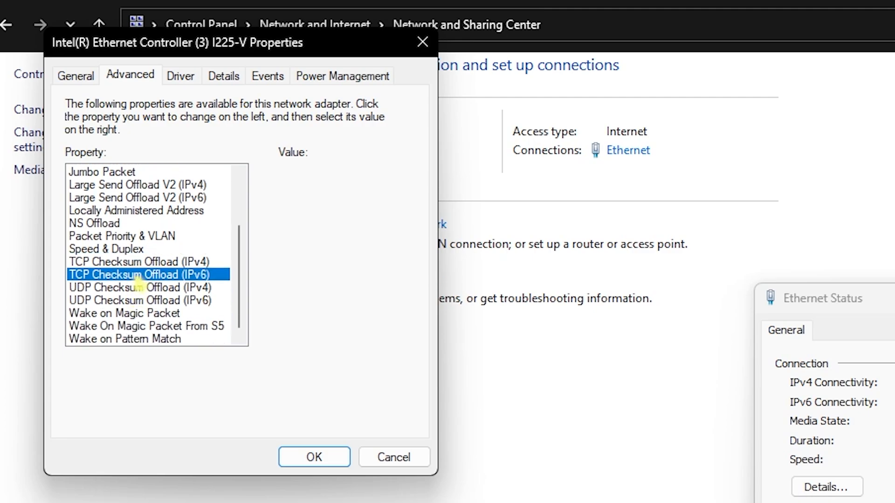
{"action": "left_click", "coordinate": [140, 300]}
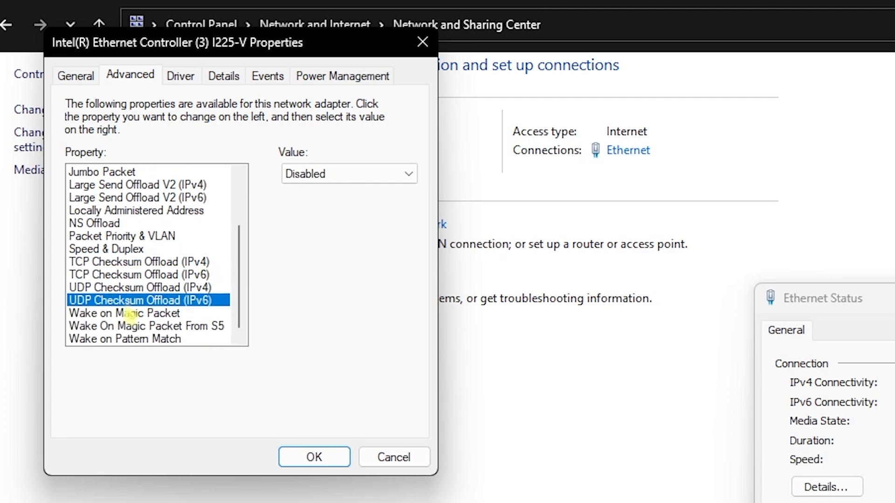
{"action": "left_click", "coordinate": [147, 326]}
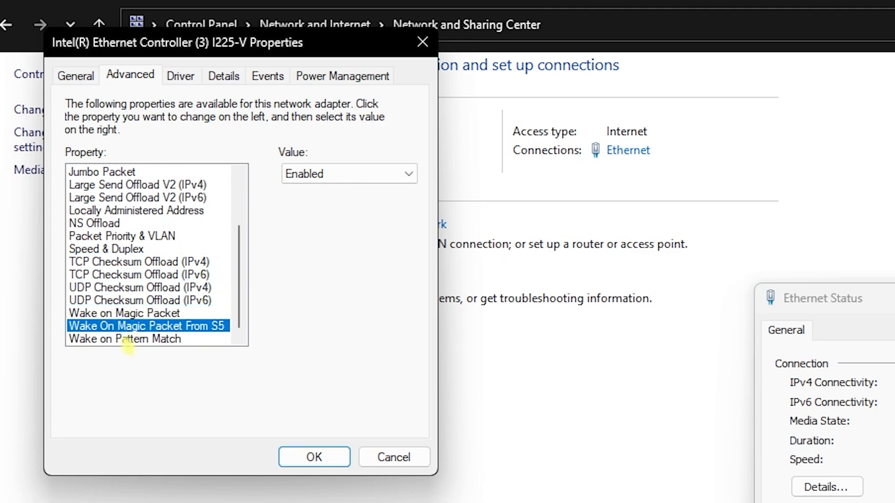
{"action": "left_click", "coordinate": [123, 339]}
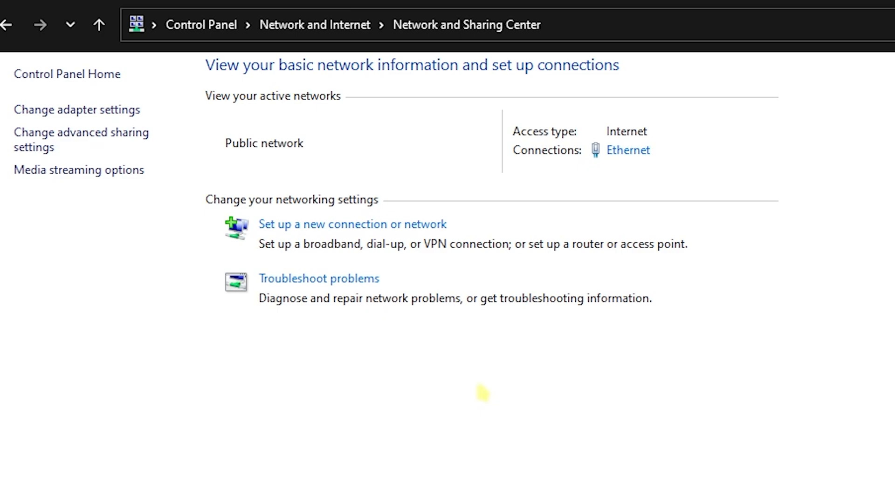
Step: Search 'allow' and open the list of apps allowed through Windows Defender Firewall
{"action": "left_click", "coordinate": [330, 493]}
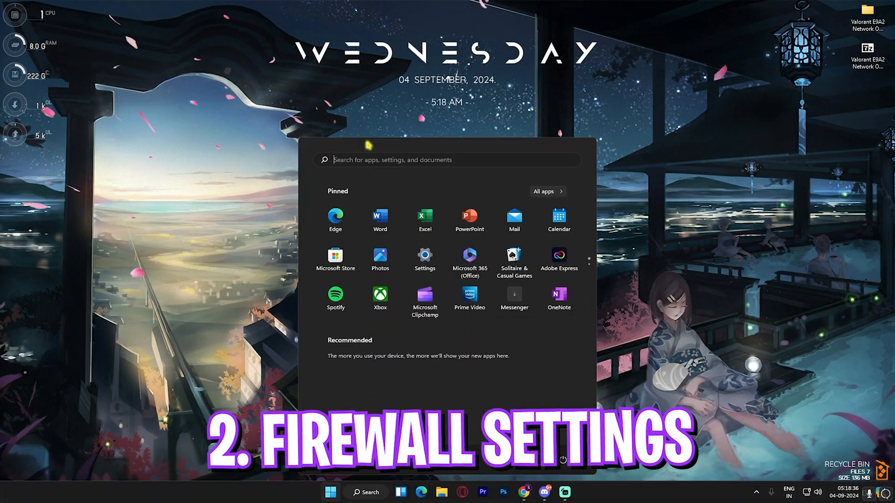
{"action": "type", "text": "allow"}
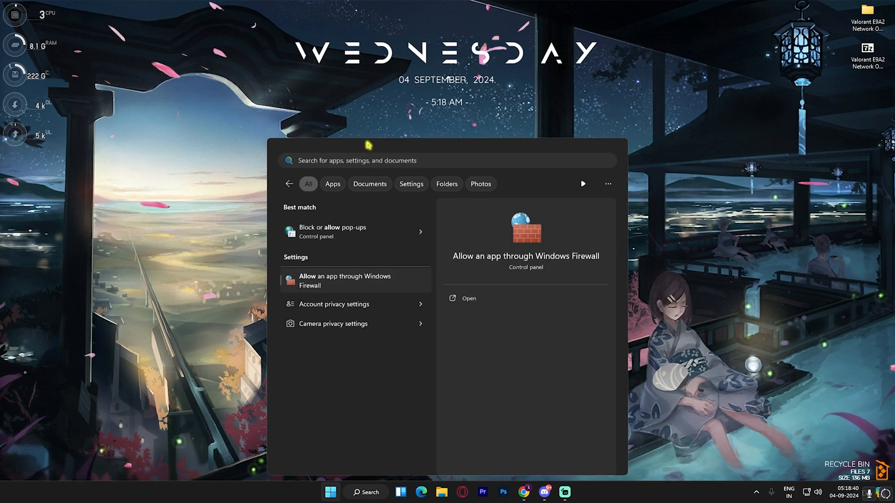
{"action": "left_click", "coordinate": [468, 298]}
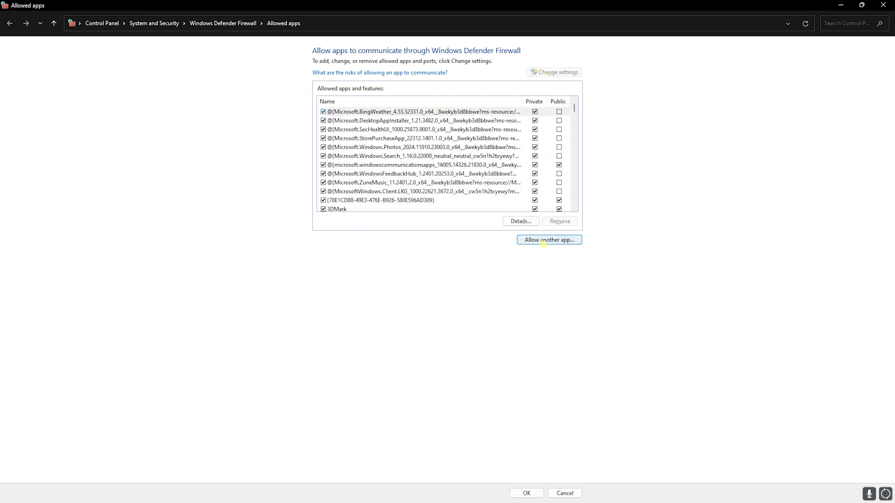
Step: Add ShooterGame\Binaries VALORANT-Win64-Shipping.exe as an exception, which is rejected as already listed
{"action": "left_click", "coordinate": [548, 239]}
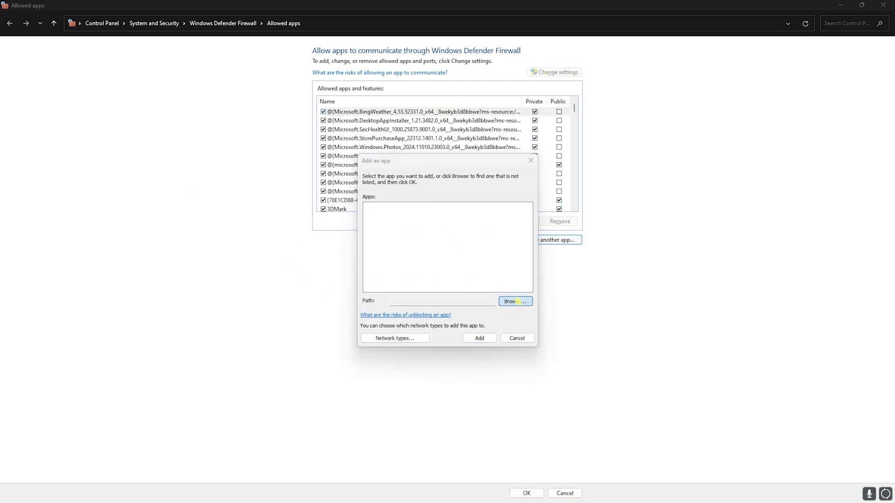
{"action": "left_click", "coordinate": [513, 301]}
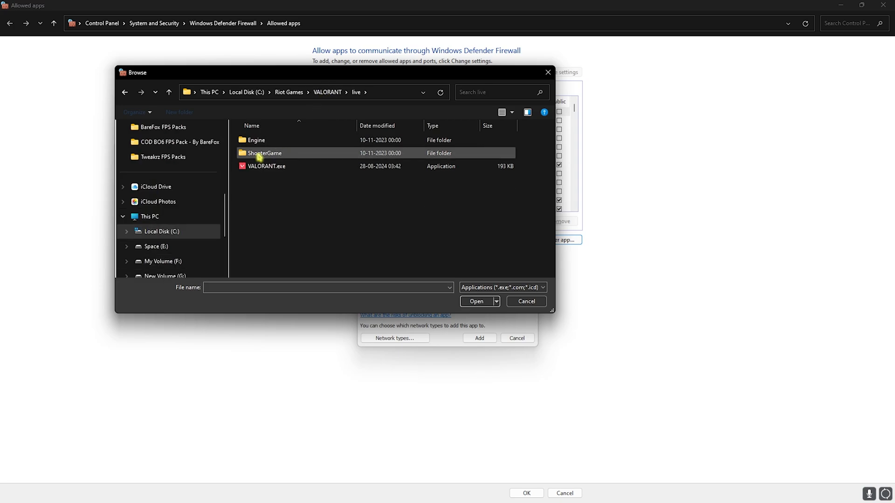
{"action": "double_click", "coordinate": [264, 152]}
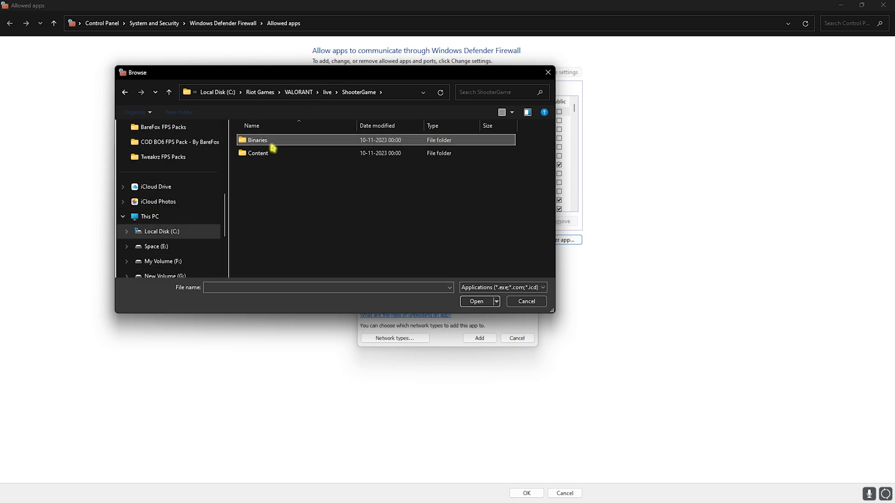
{"action": "double_click", "coordinate": [257, 140]}
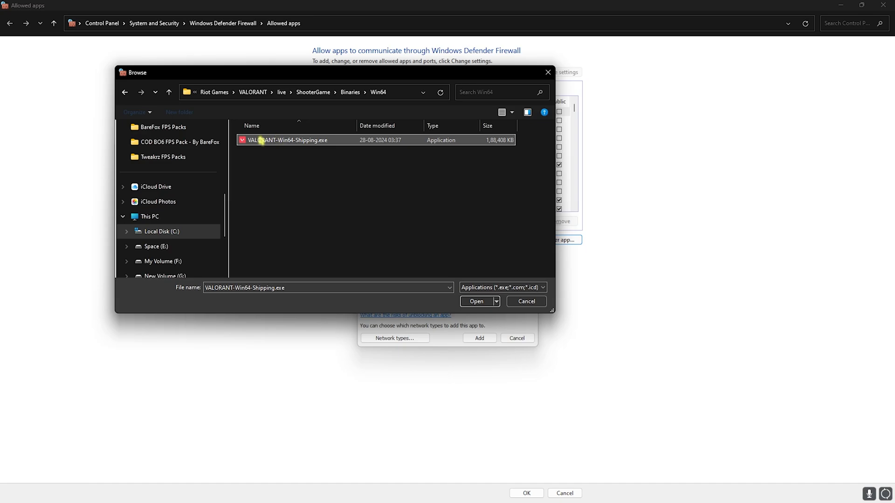
{"action": "left_click", "coordinate": [476, 301]}
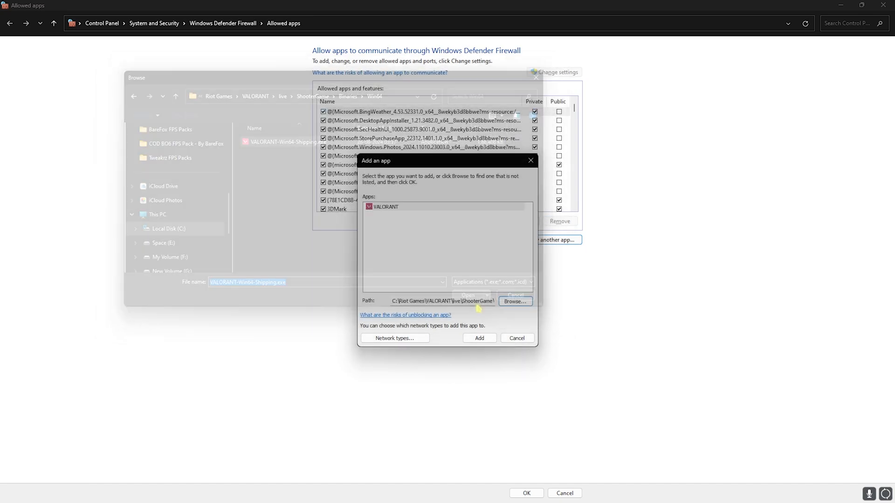
{"action": "left_click", "coordinate": [478, 338]}
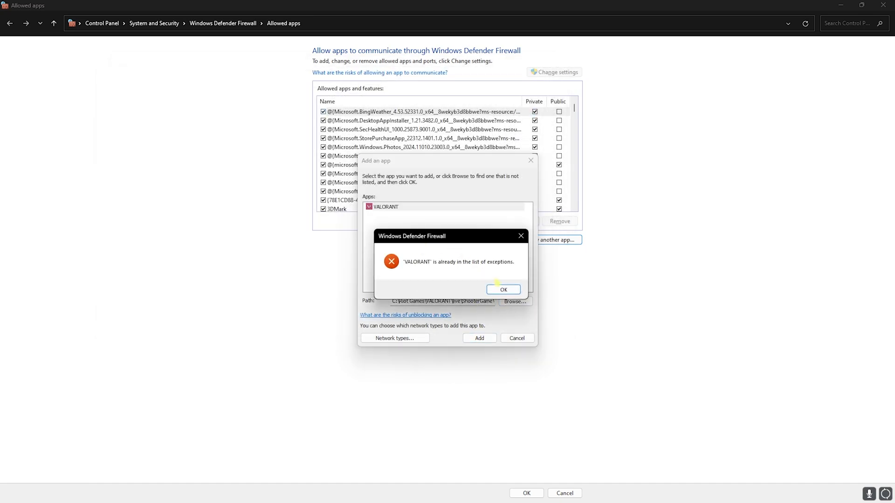
{"action": "left_click", "coordinate": [503, 290]}
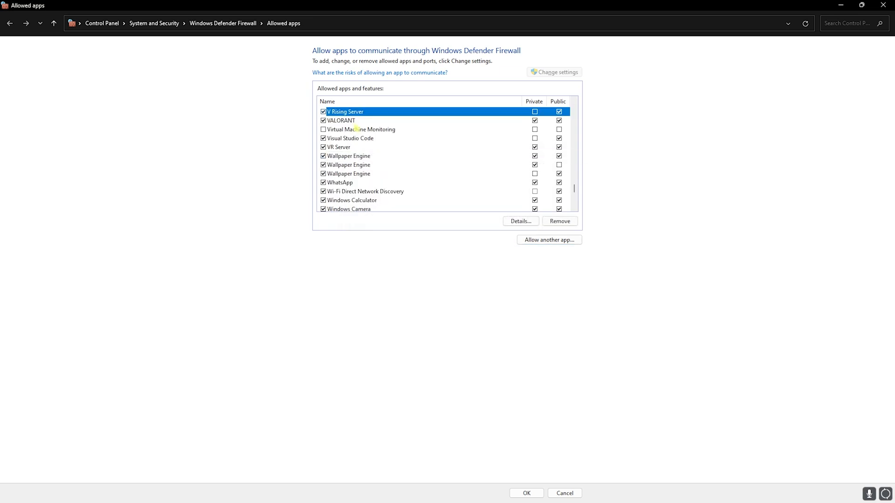
Step: Try adding VALORANT.exe as a firewall exception, finding it already listed as BootstrapPackagedGame
{"action": "left_click", "coordinate": [340, 120]}
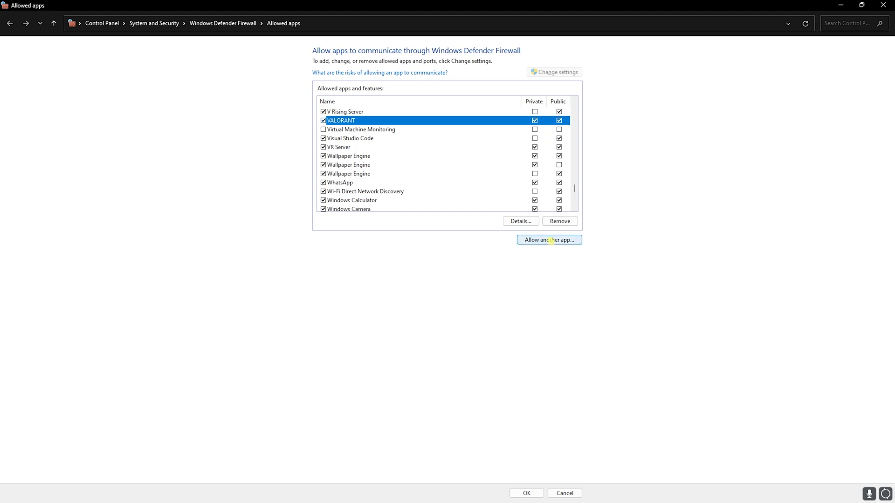
{"action": "left_click", "coordinate": [548, 239]}
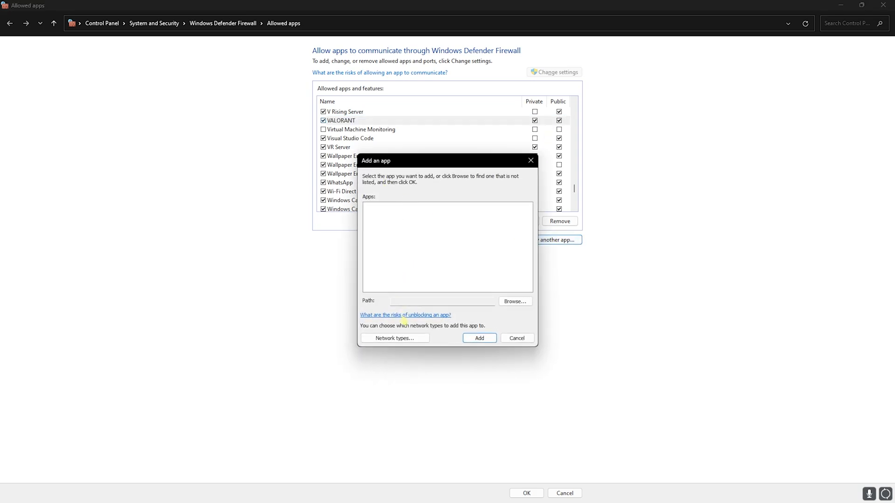
{"action": "left_click", "coordinate": [513, 300]}
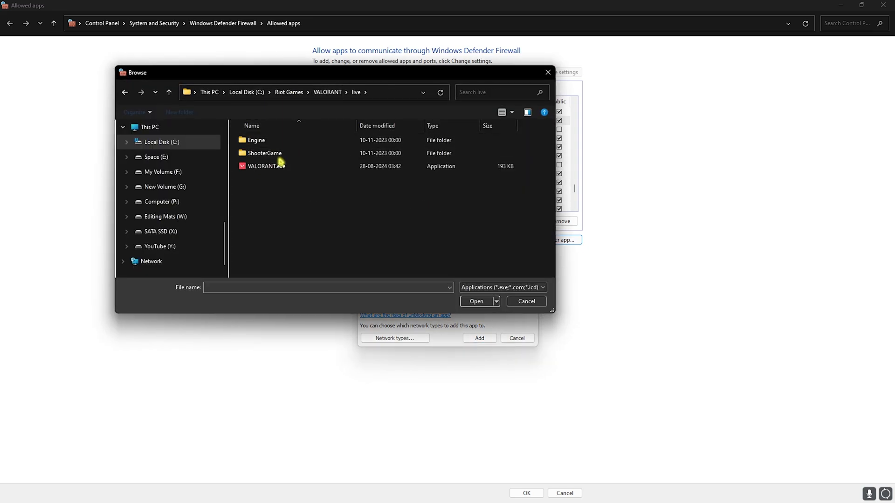
{"action": "left_click", "coordinate": [266, 166]}
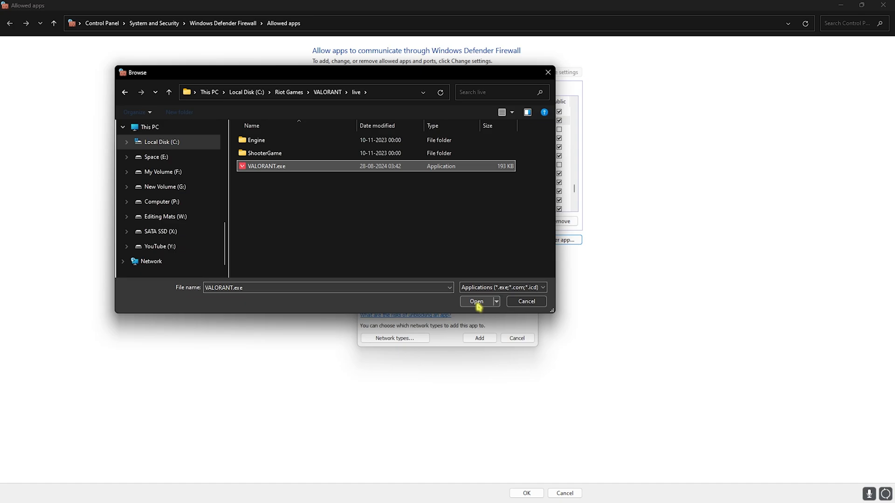
{"action": "left_click", "coordinate": [476, 301]}
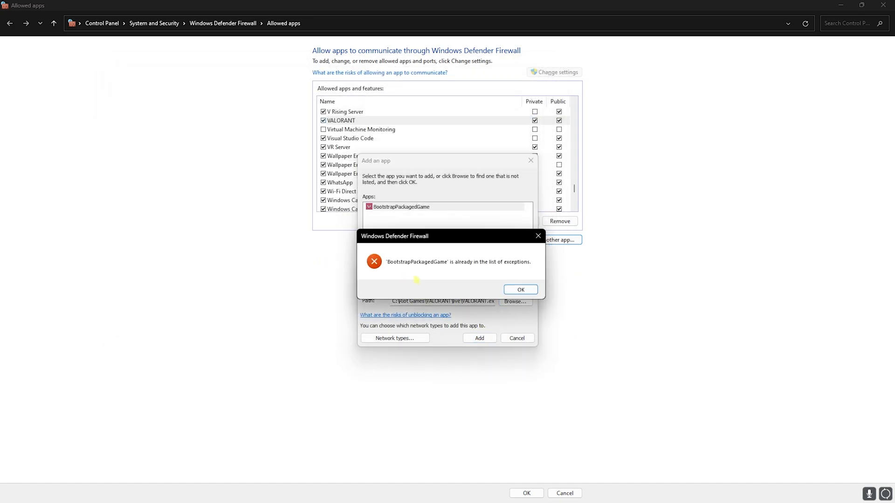
{"action": "left_click", "coordinate": [519, 289]}
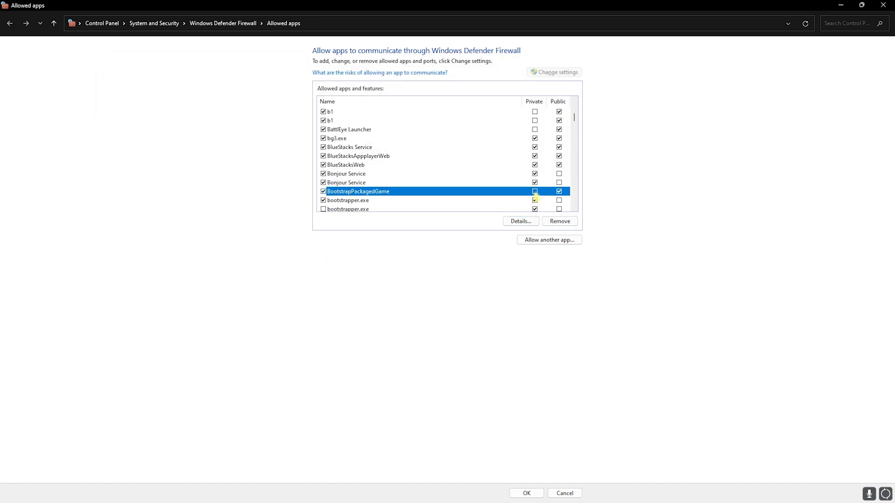
{"action": "left_click", "coordinate": [535, 191]}
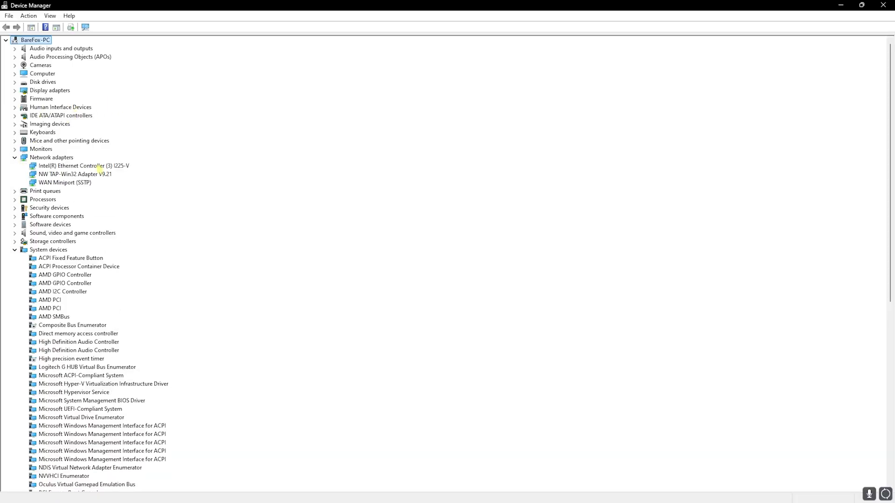
Step: Run an automatic driver search for the Intel Ethernet Controller (3) I225-V
{"action": "right_click", "coordinate": [84, 165]}
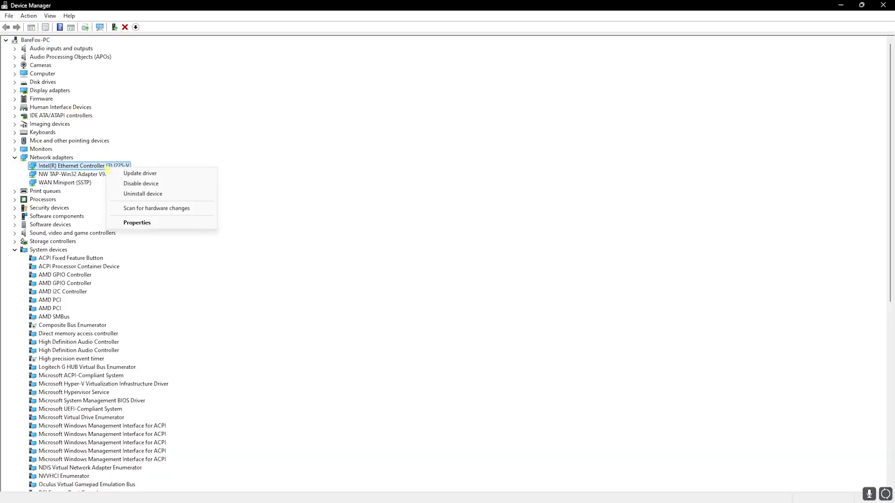
{"action": "mouse_move", "coordinate": [139, 173]}
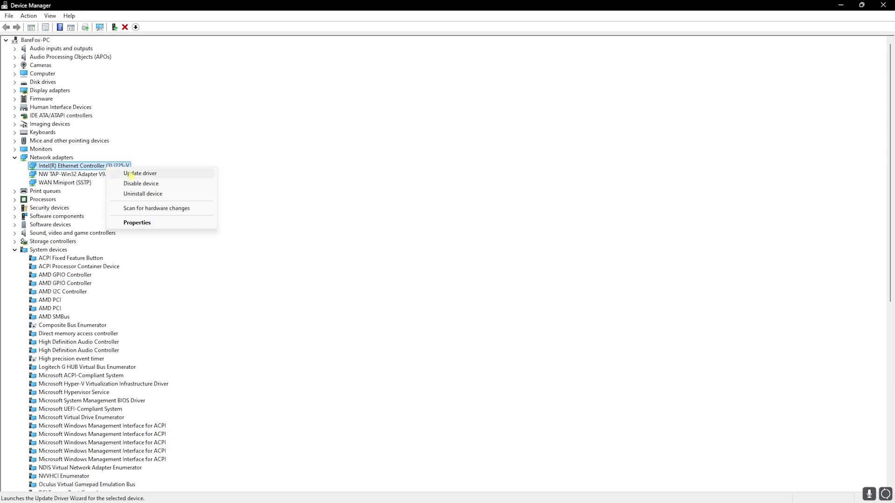
{"action": "left_click", "coordinate": [140, 173]}
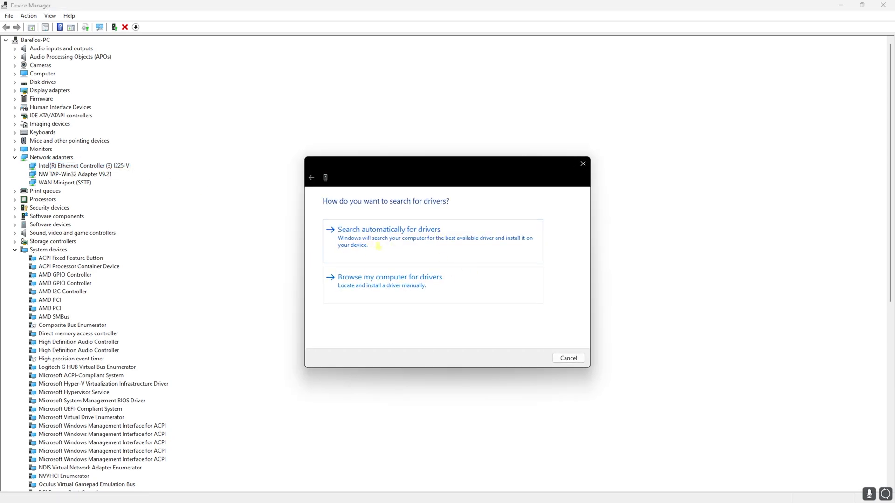
{"action": "left_click", "coordinate": [388, 229]}
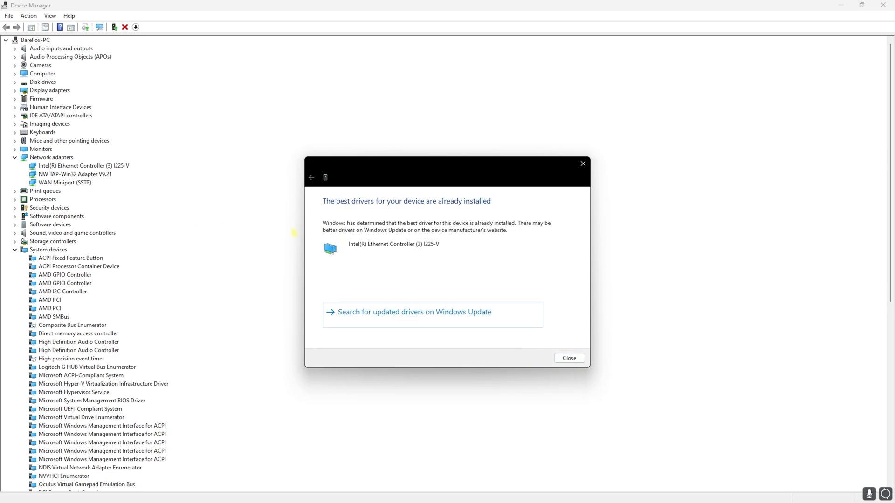
{"action": "mouse_move", "coordinate": [379, 226]}
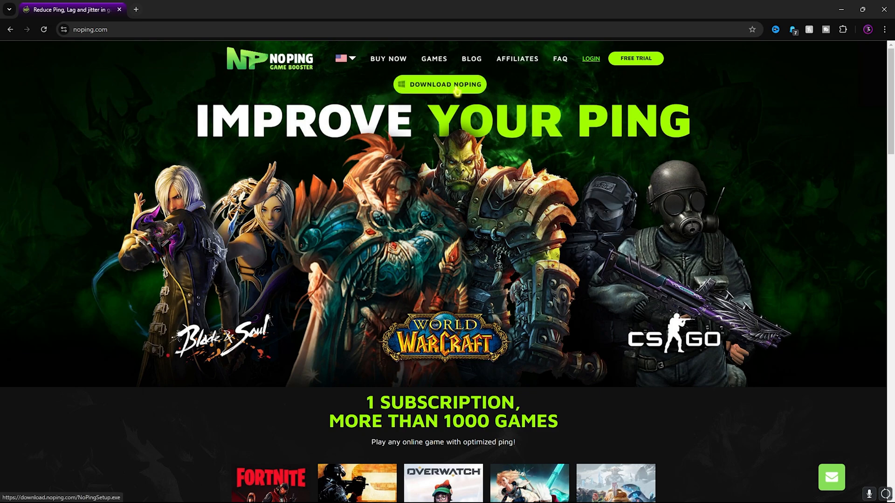
Step: Download the NoPing installer from noping.com
{"action": "left_click", "coordinate": [439, 84]}
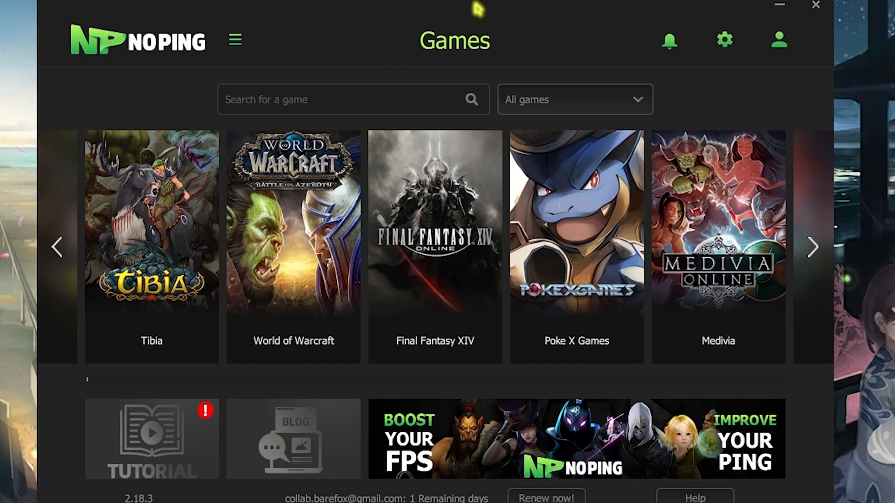
{"action": "mouse_move", "coordinate": [179, 117]}
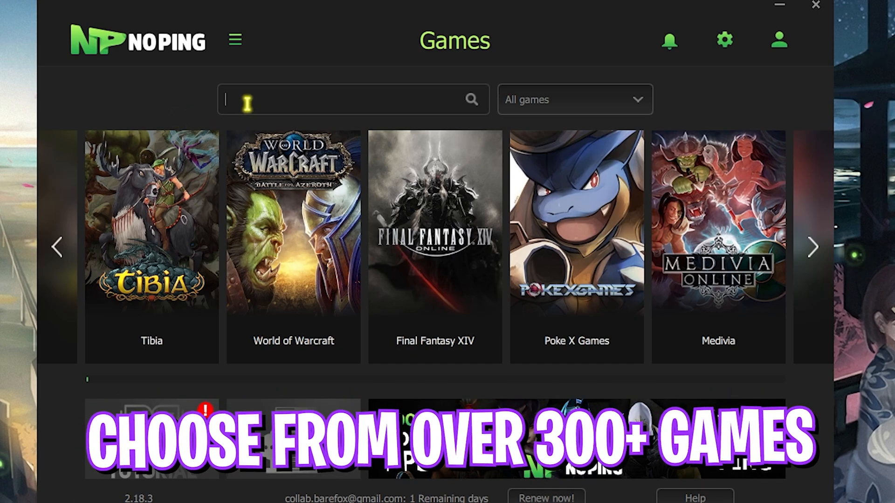
Step: Search Valorant in NoPing and optimize it on the Mumbai 02 server
{"action": "type", "text": "Valora"}
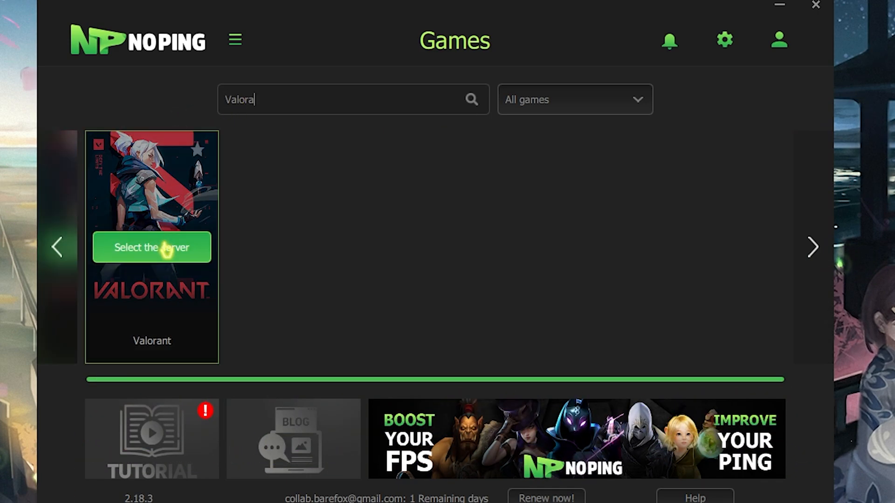
{"action": "left_click", "coordinate": [152, 248]}
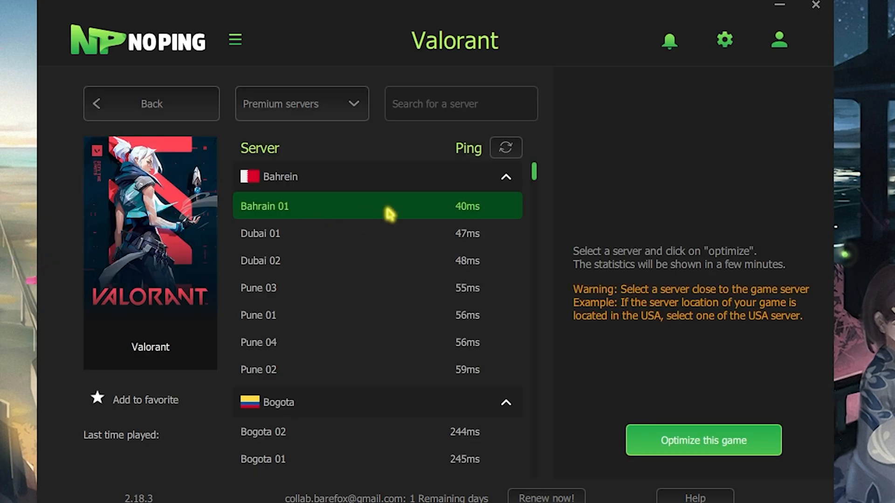
{"action": "scroll", "scroll_direction": "down", "scroll_amount": 3}
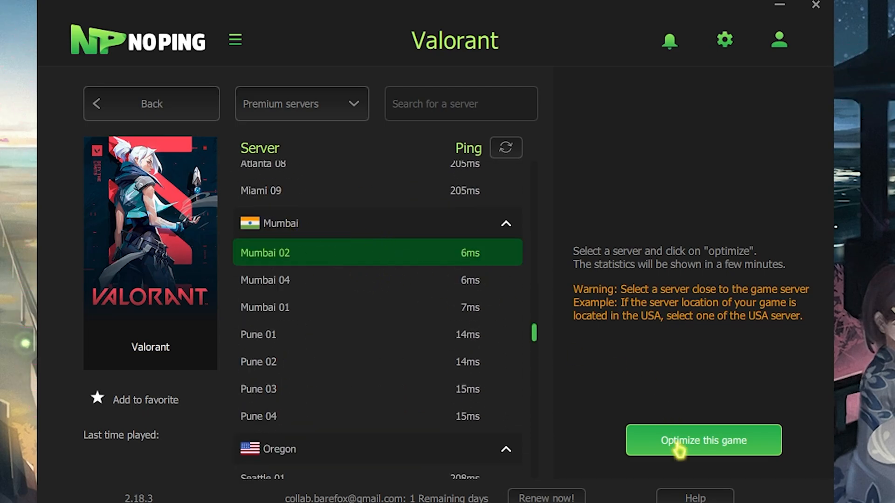
{"action": "left_click", "coordinate": [704, 440]}
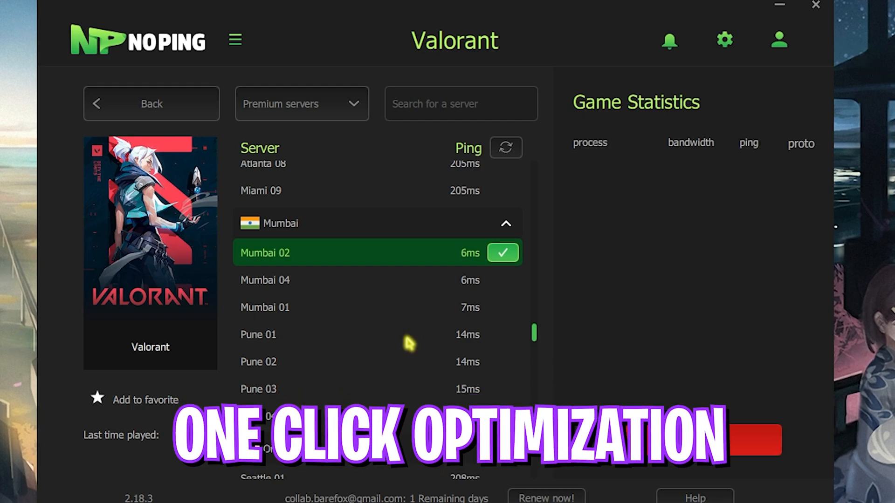
Step: Open NoPing's settings to view the Boost FPS options
{"action": "left_click", "coordinate": [151, 103]}
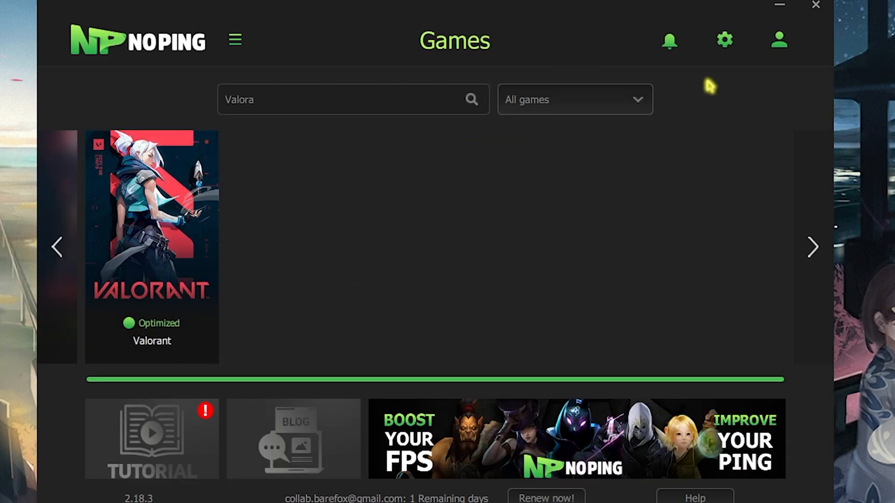
{"action": "left_click", "coordinate": [725, 40]}
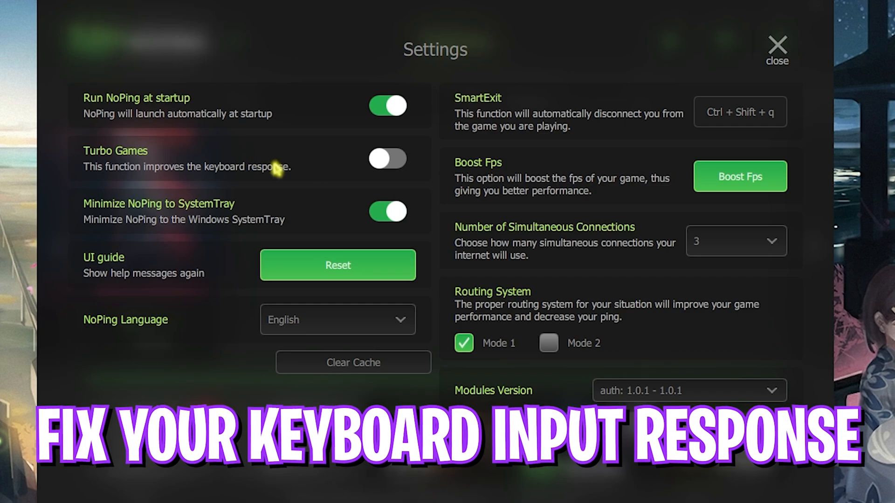
{"action": "left_click", "coordinate": [387, 158]}
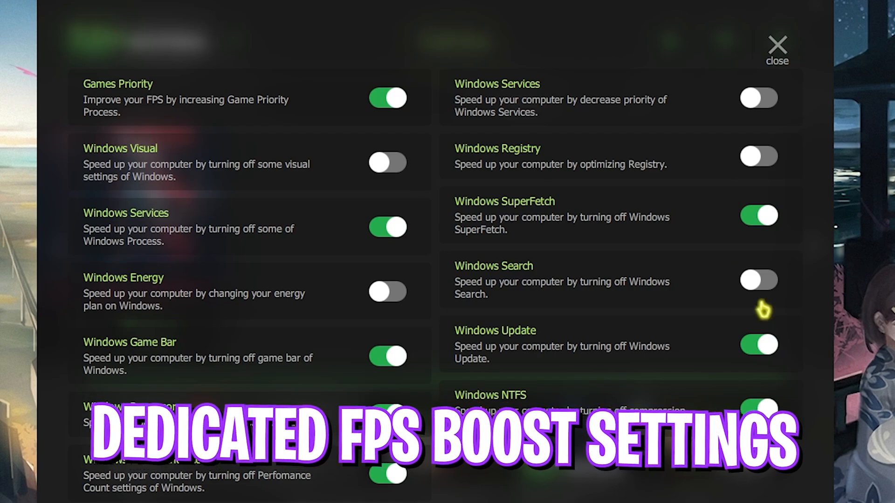
{"action": "mouse_move", "coordinate": [701, 89]}
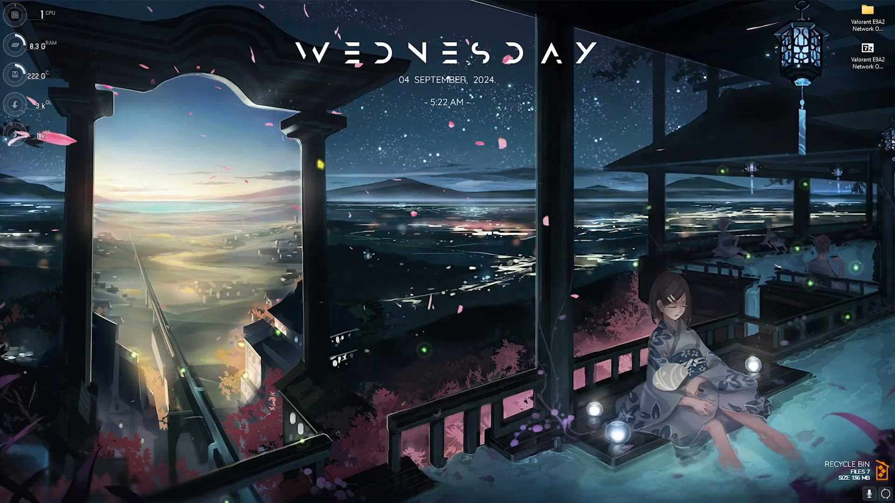
Step: Create a system restore point with the description 'Valor'
{"action": "left_click", "coordinate": [330, 492]}
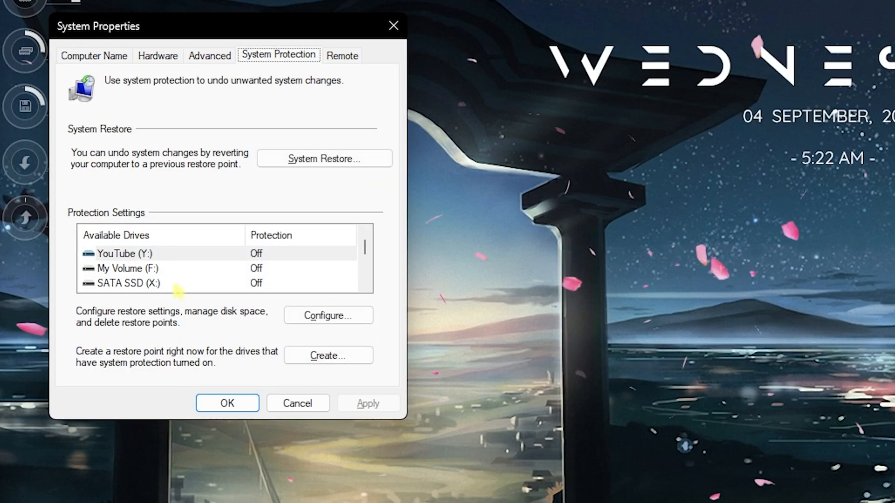
{"action": "type", "text": "v"}
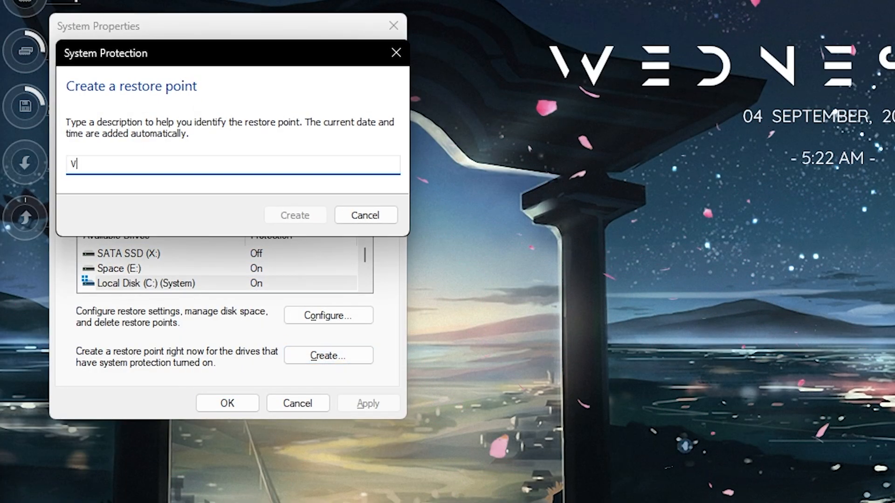
{"action": "type", "text": "alor"}
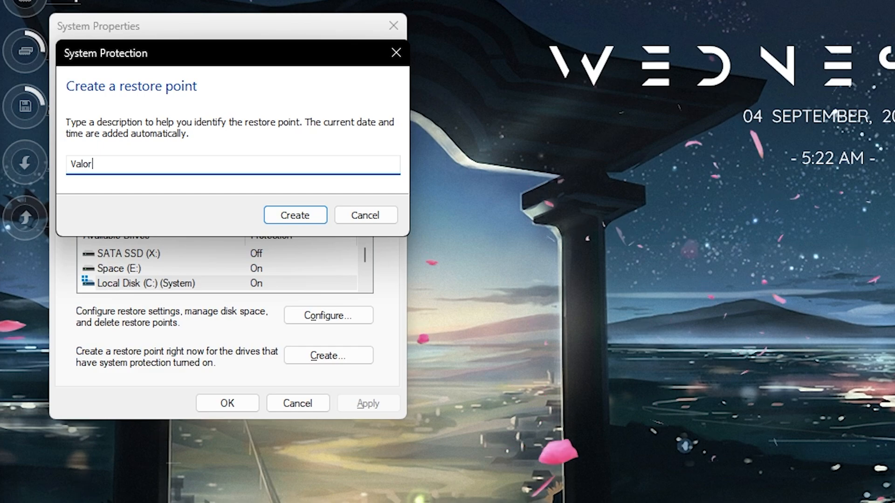
{"action": "left_click", "coordinate": [295, 215]}
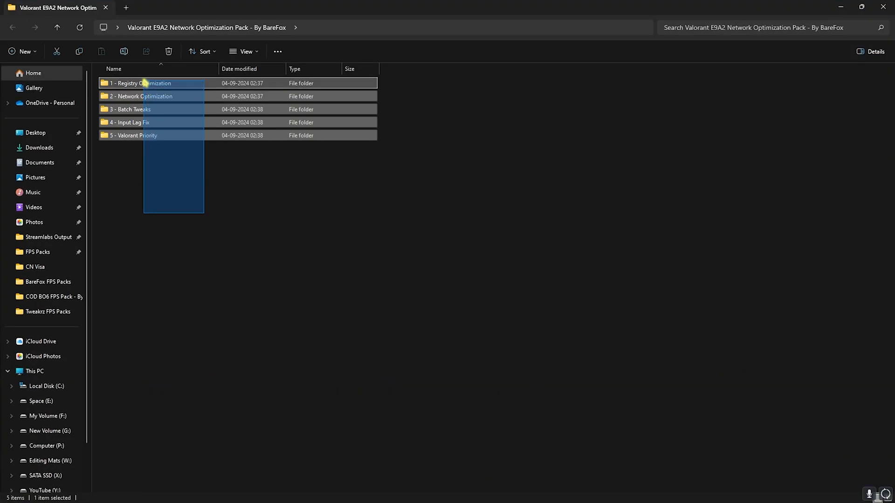
{"action": "left_click", "coordinate": [140, 84]}
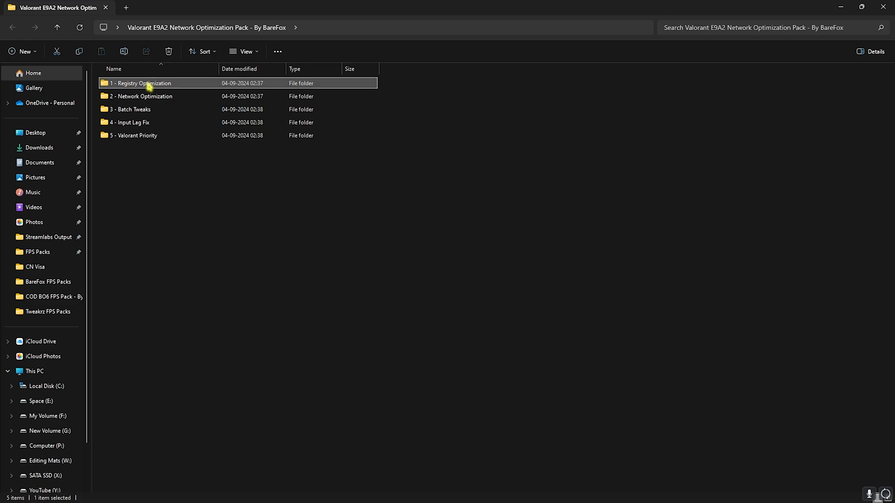
{"action": "double_click", "coordinate": [140, 83]}
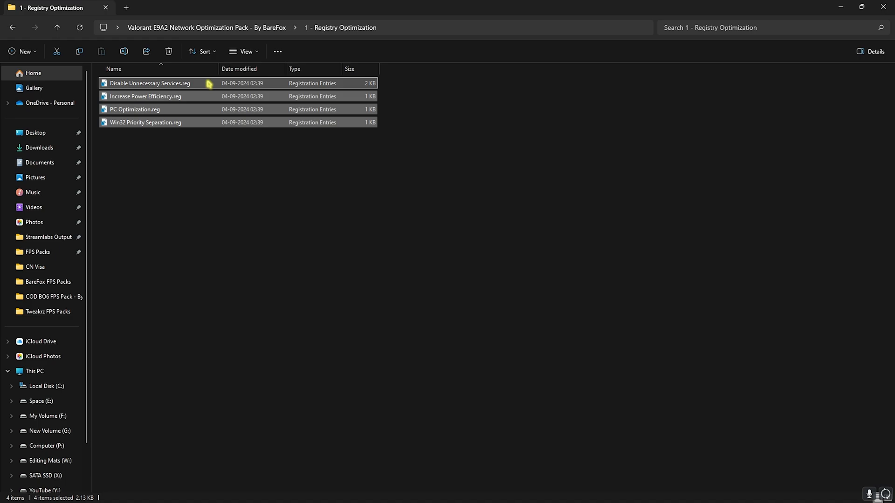
{"action": "left_click", "coordinate": [134, 109]}
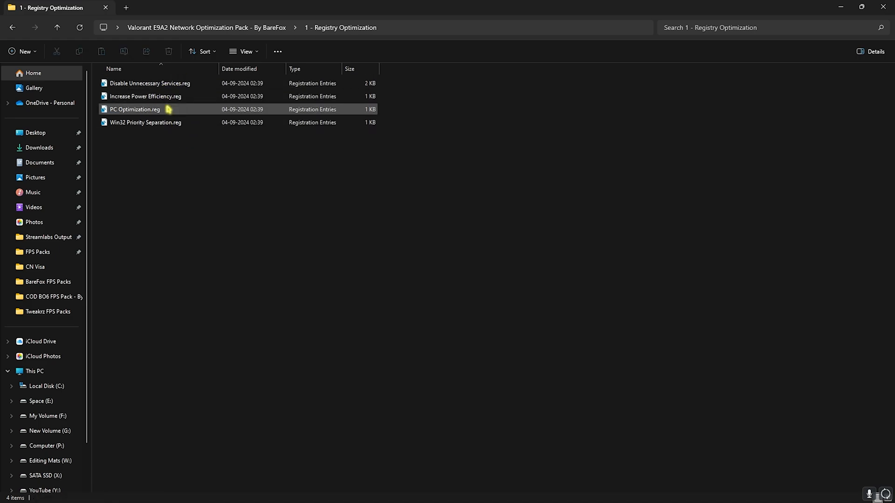
{"action": "right_click", "coordinate": [150, 83]}
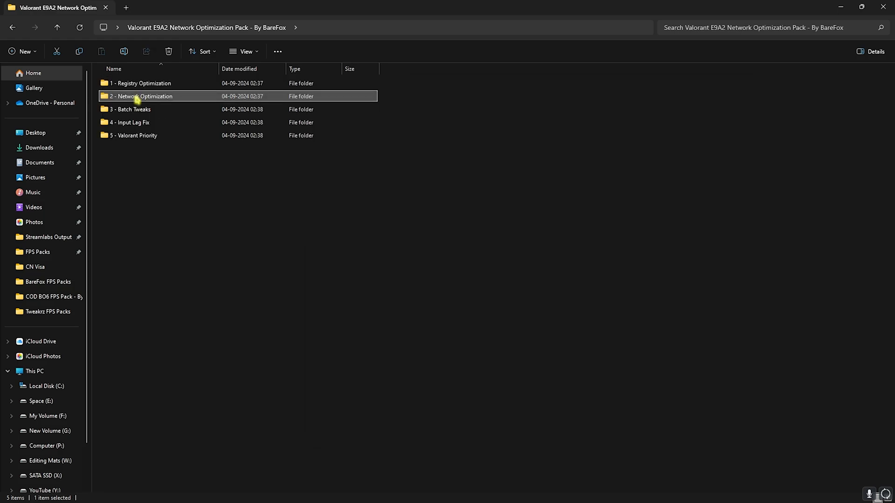
Step: Open the 2 - Network Optimization folder and bring up the actions for its .bat script
{"action": "double_click", "coordinate": [145, 96]}
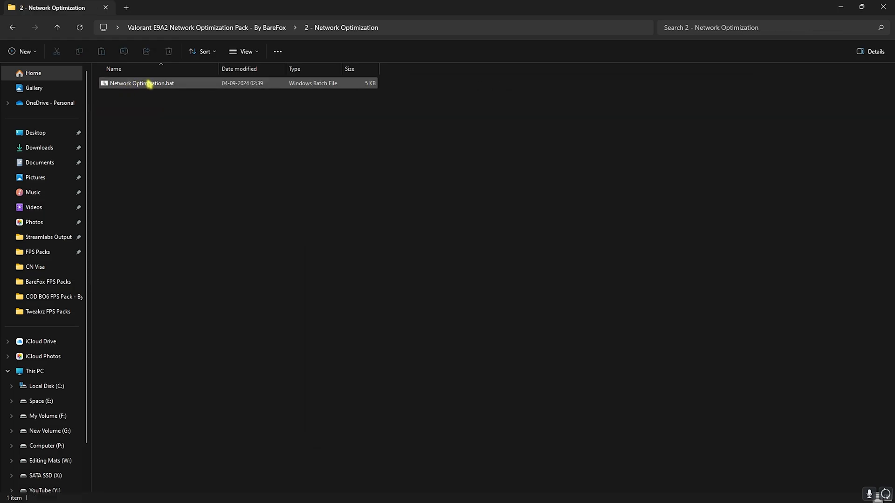
{"action": "right_click", "coordinate": [142, 83]}
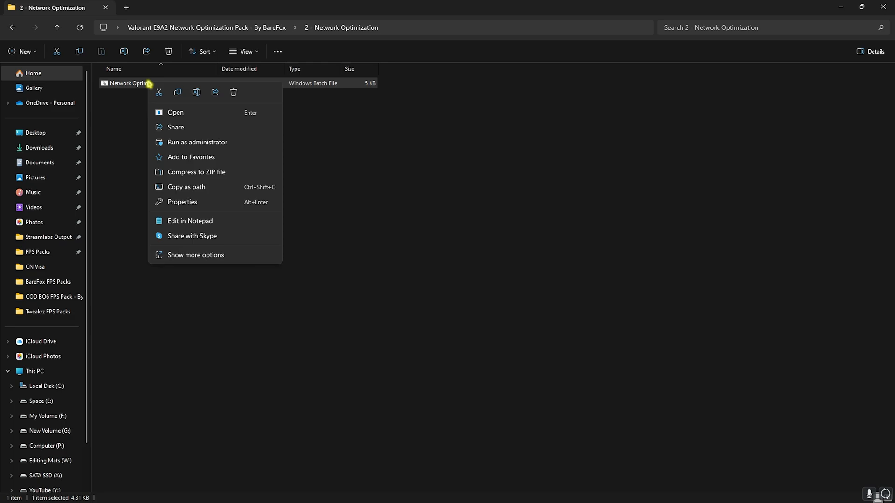
{"action": "mouse_move", "coordinate": [184, 213]}
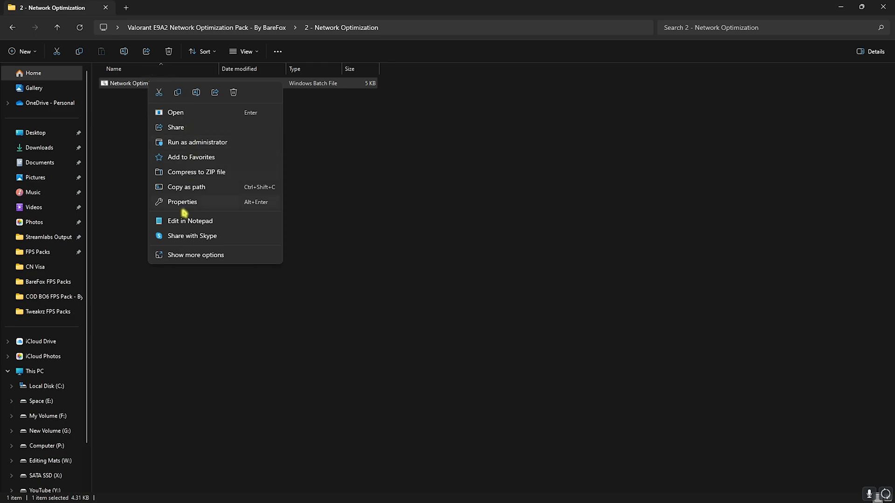
{"action": "left_click", "coordinate": [189, 221]}
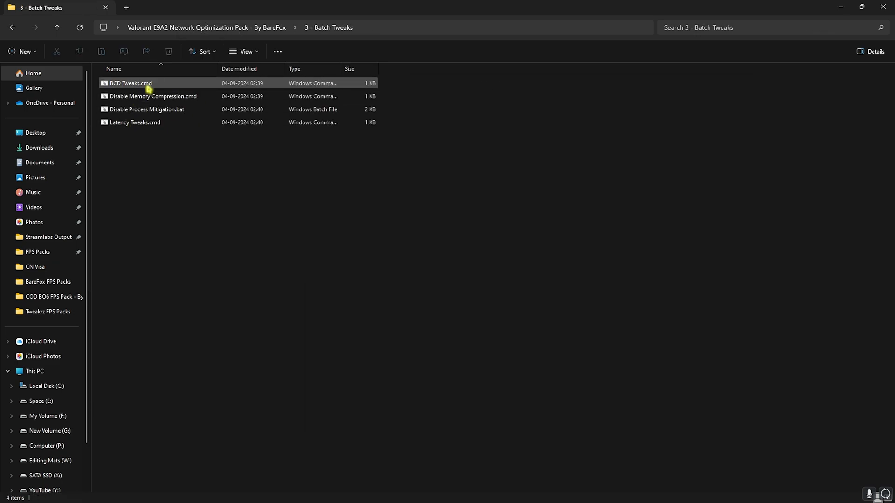
Step: In 3 - Batch Tweaks, review the scripts and open BCD Tweaks.cmd in Notepad
{"action": "left_click", "coordinate": [152, 96]}
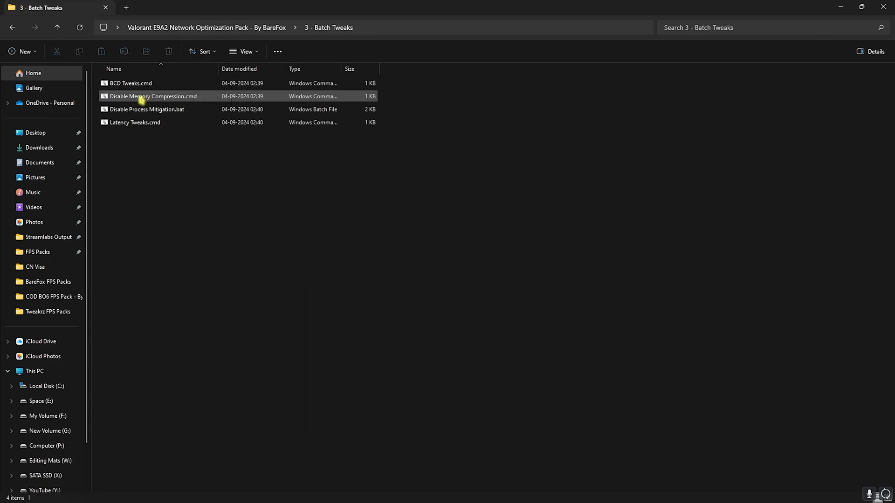
{"action": "left_click", "coordinate": [146, 109]}
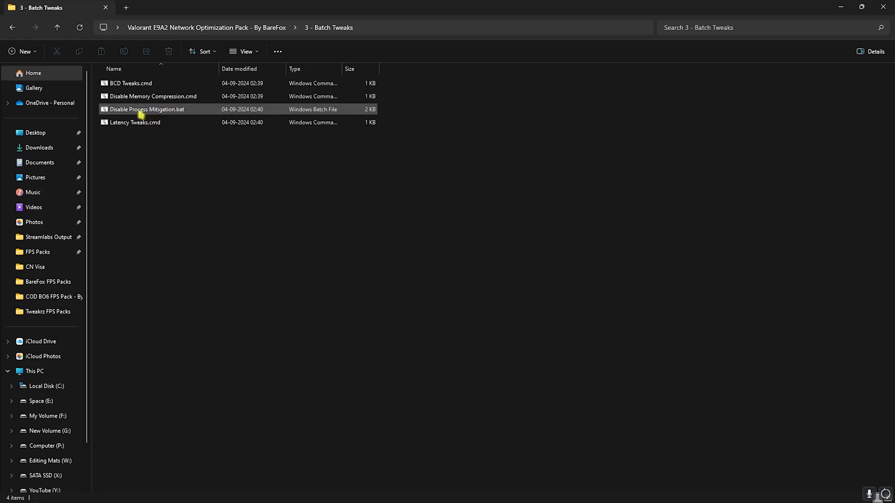
{"action": "left_click", "coordinate": [137, 123]}
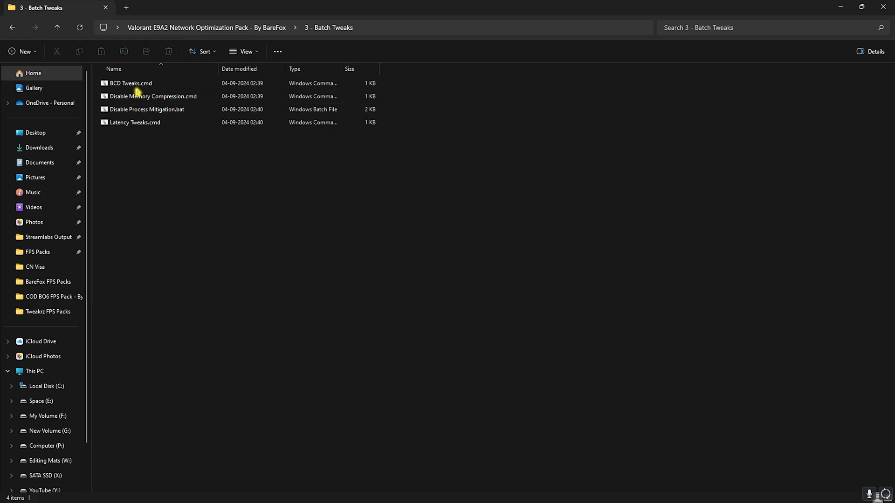
{"action": "double_click", "coordinate": [129, 82]}
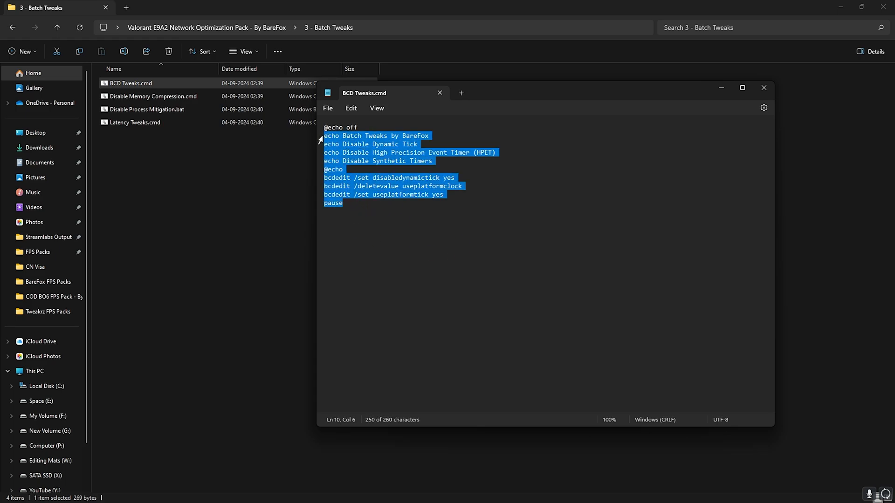
{"action": "left_click", "coordinate": [763, 88]}
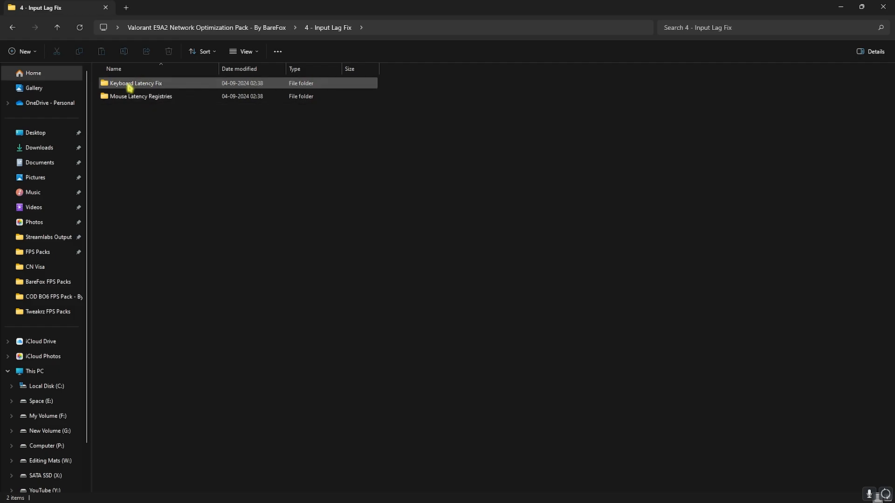
Step: Browse Keyboard Latency Fix's buffer files, then select Fix Mouse Delay.reg in Mouse Latency Registries
{"action": "double_click", "coordinate": [135, 83]}
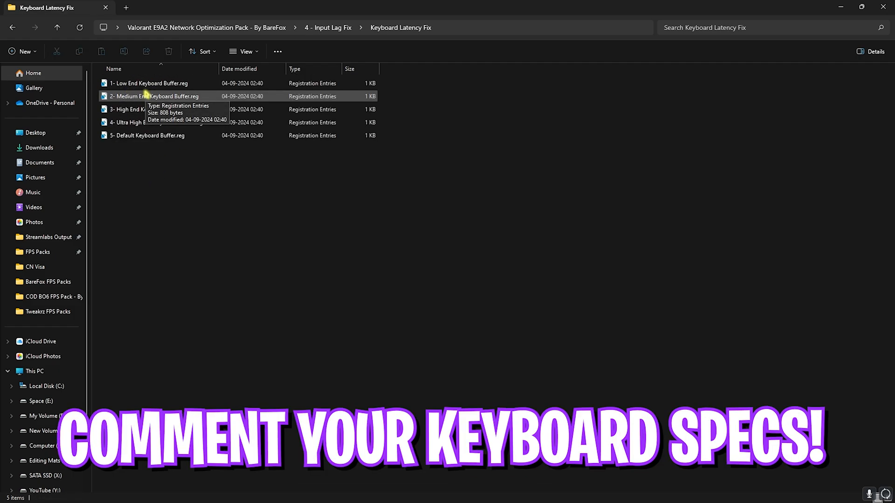
{"action": "left_click", "coordinate": [147, 135]}
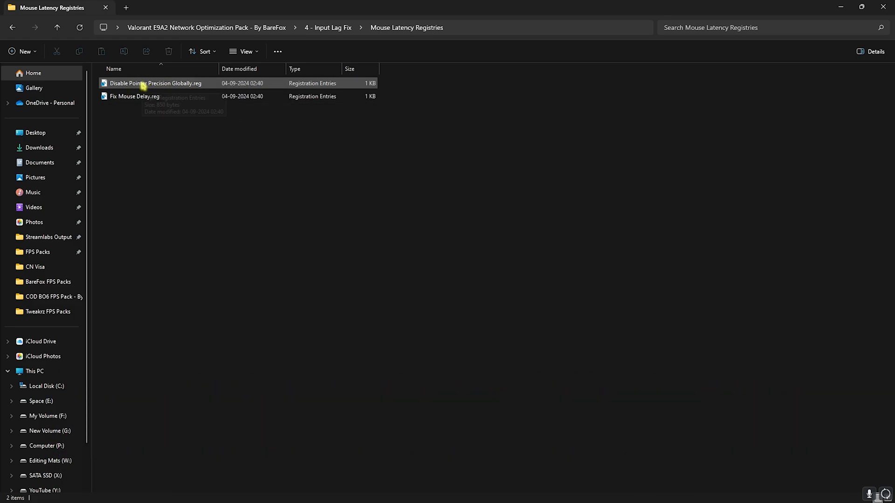
{"action": "left_click", "coordinate": [134, 96]}
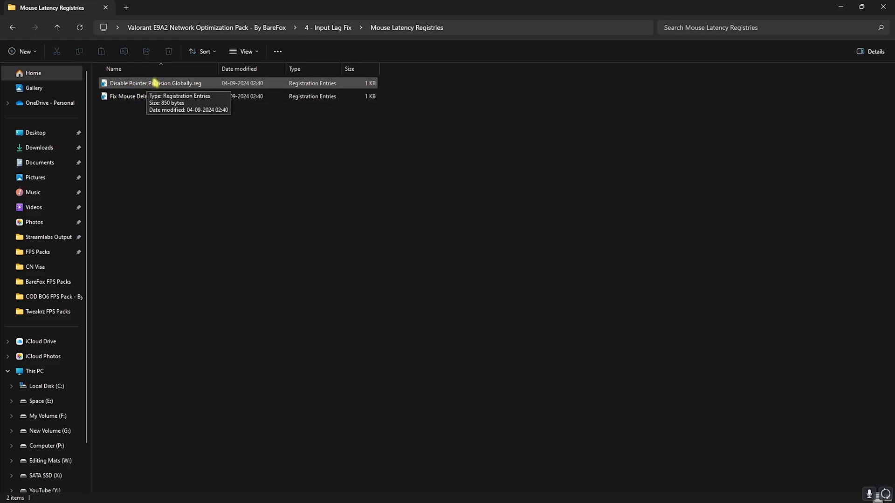
{"action": "left_click", "coordinate": [134, 96]}
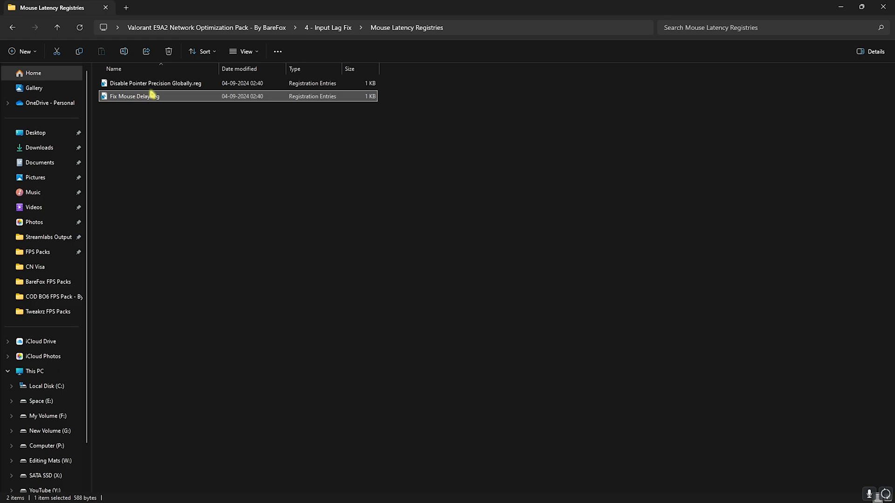
{"action": "mouse_move", "coordinate": [135, 96]}
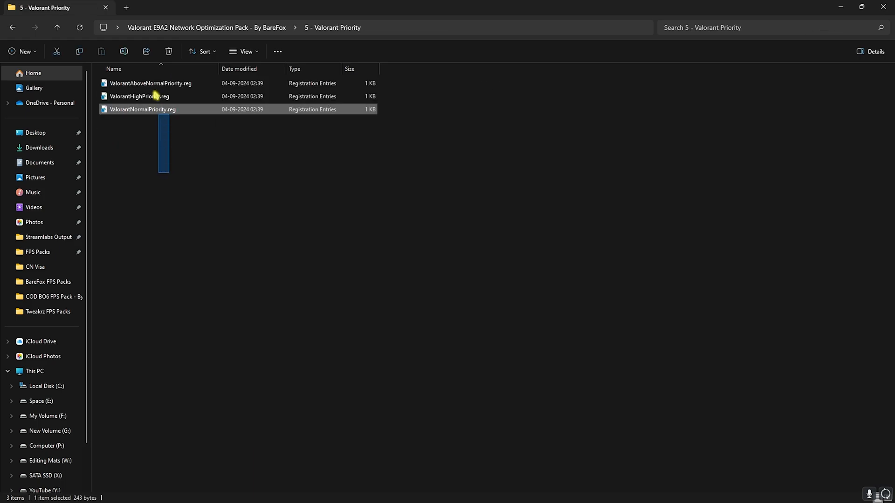
Step: Select ValorantHighPriority.reg in 5 - Valorant Priority, then close File Explorer
{"action": "left_click", "coordinate": [139, 96]}
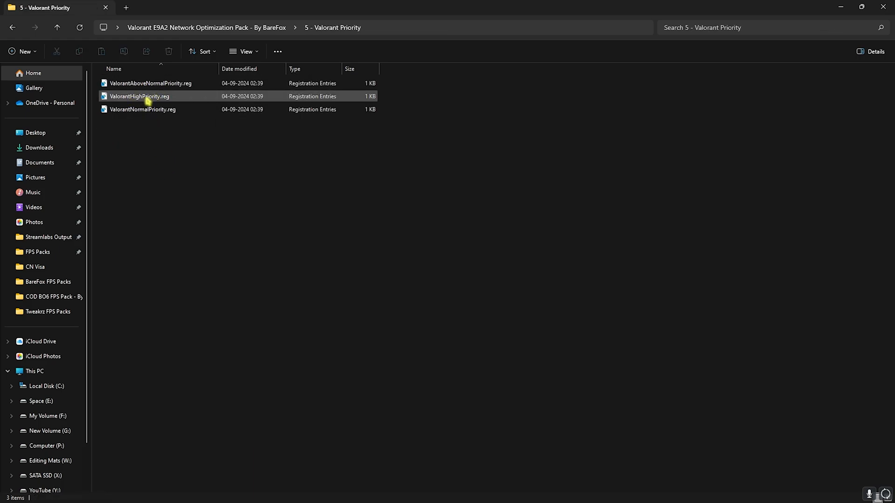
{"action": "mouse_move", "coordinate": [140, 96]}
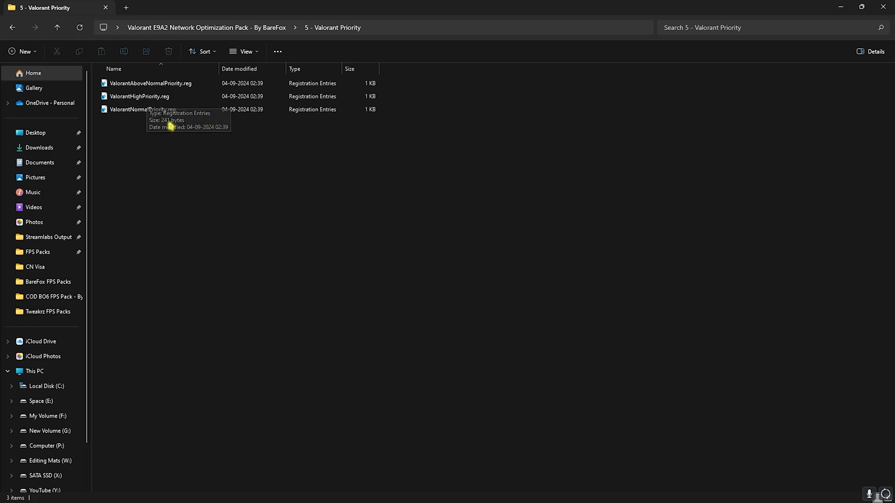
{"action": "left_click", "coordinate": [139, 96]}
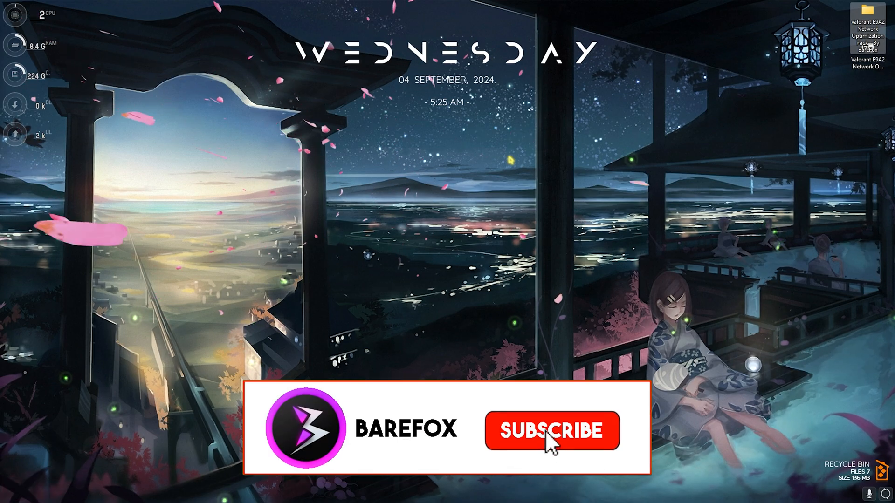
{"action": "left_click", "coordinate": [552, 430]}
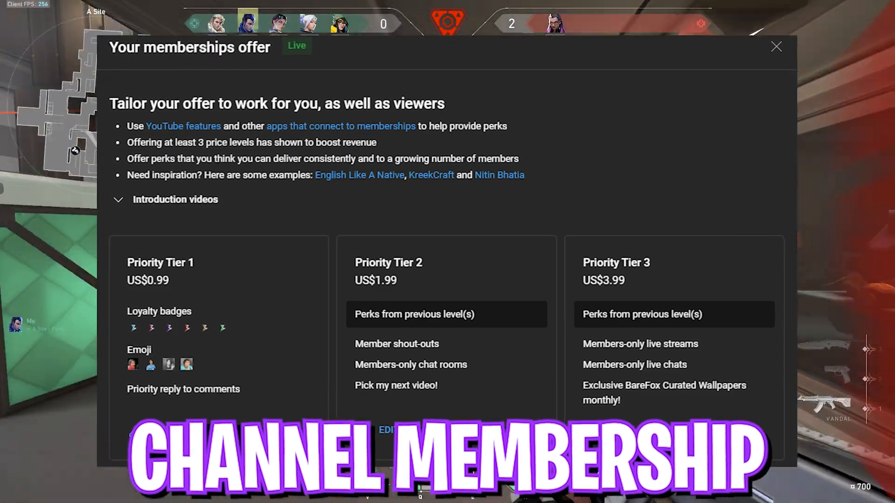
{"action": "left_click", "coordinate": [776, 47]}
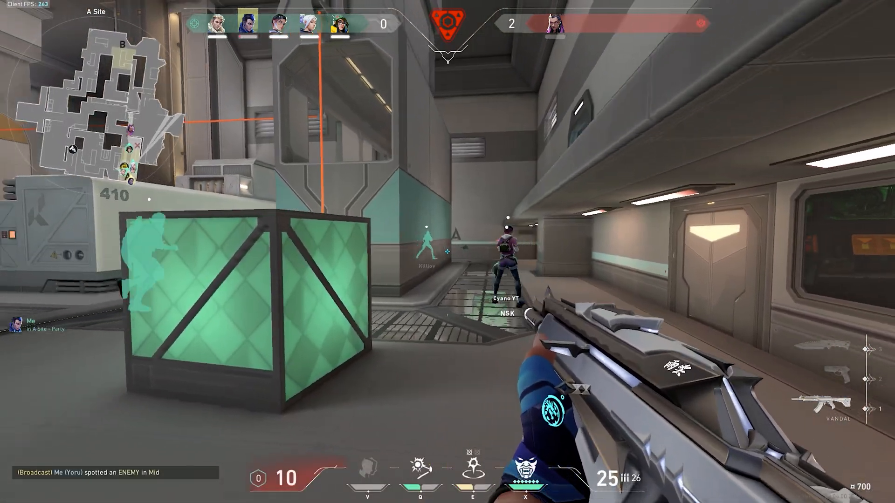